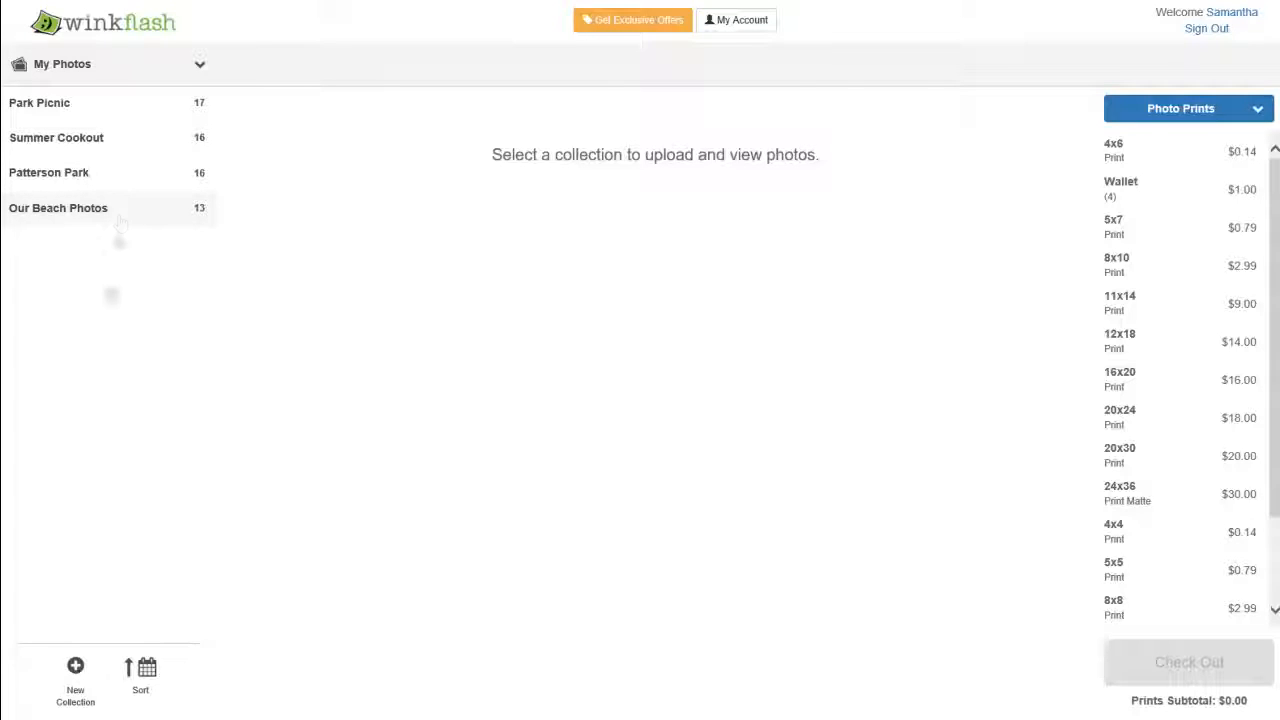
Save a new collection 'The Rocky Mountains' described 'Our trip to the Rocky Mountains'.
{"action": "left_click", "coordinate": [76, 676]}
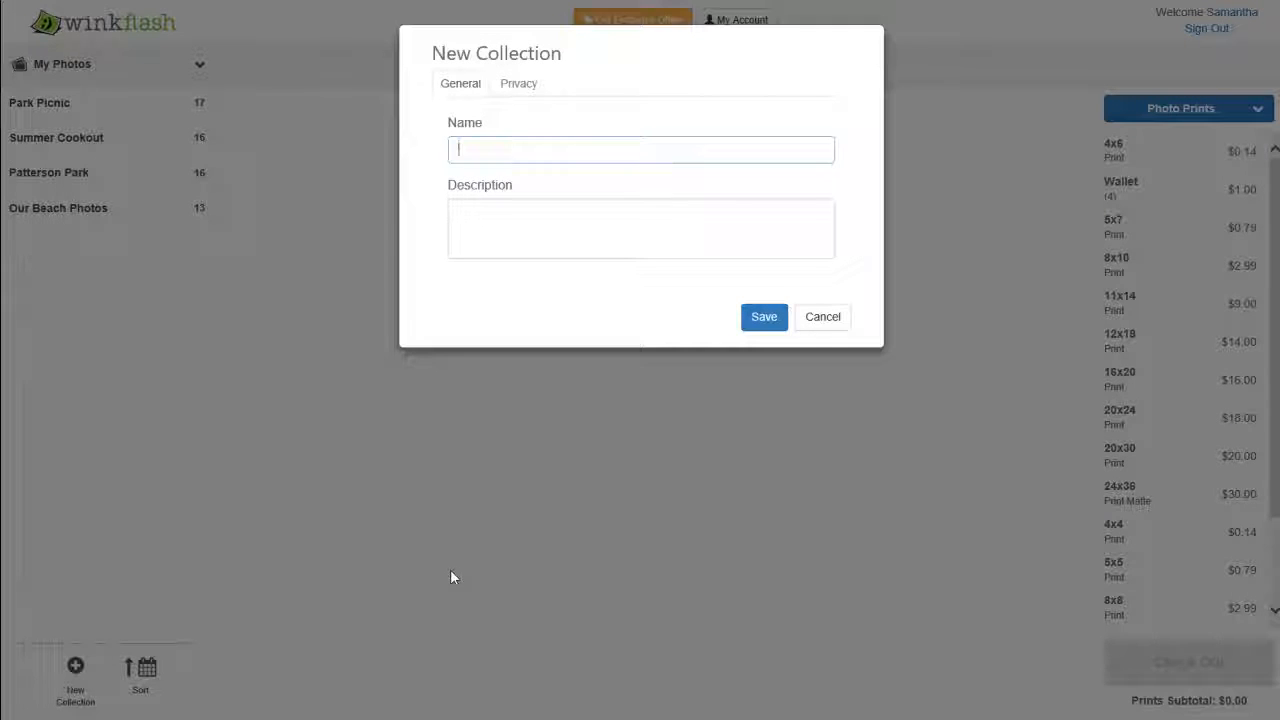
{"action": "type", "text": "The Rocky Mo"}
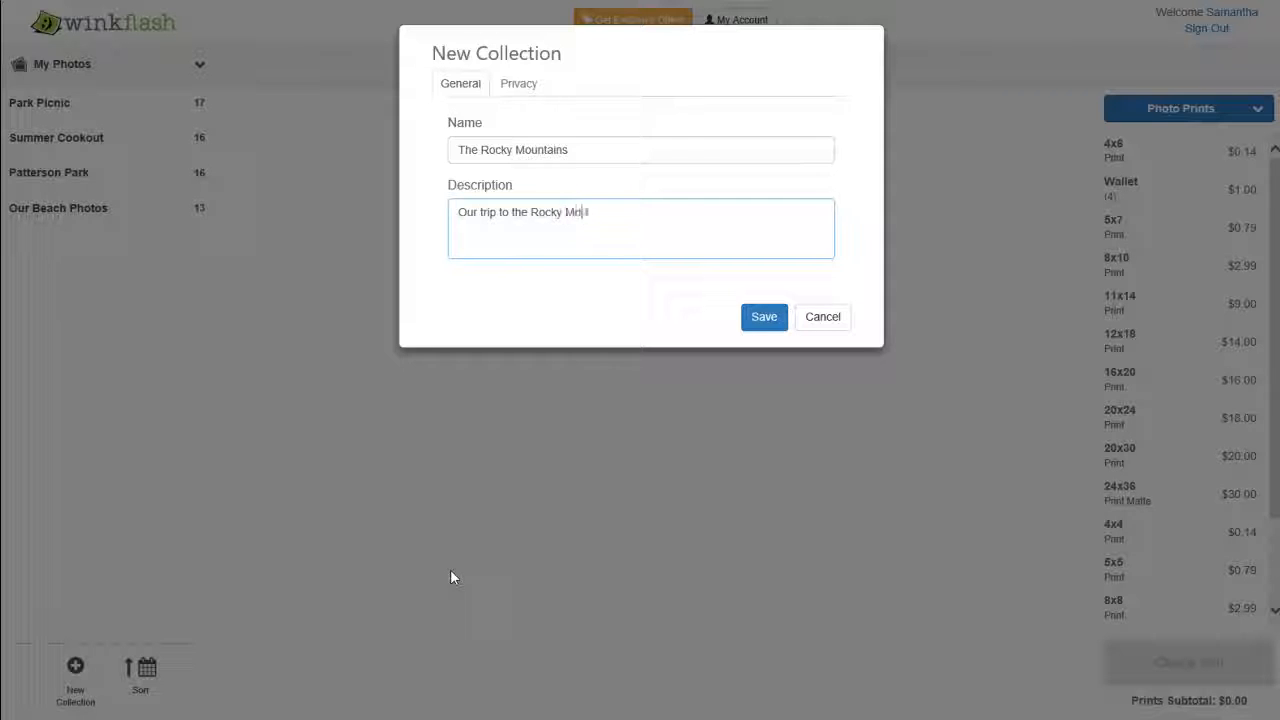
{"action": "type", "text": "untains"}
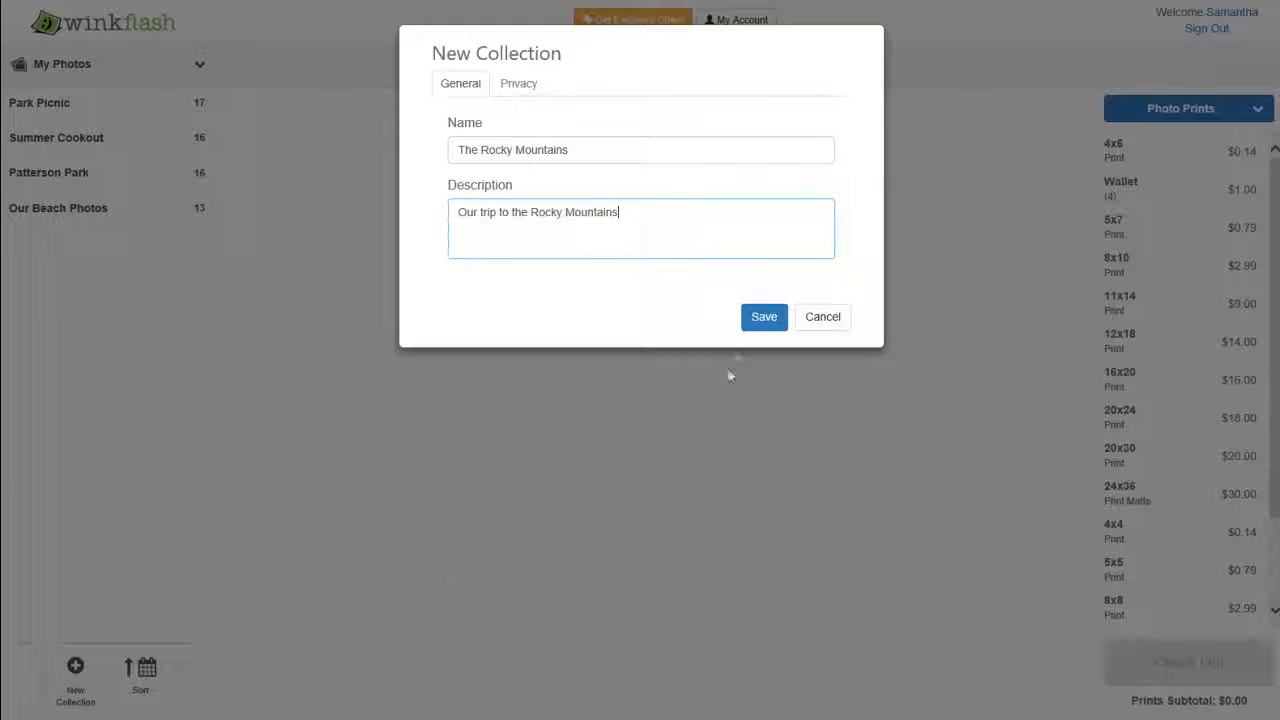
{"action": "left_click", "coordinate": [764, 316]}
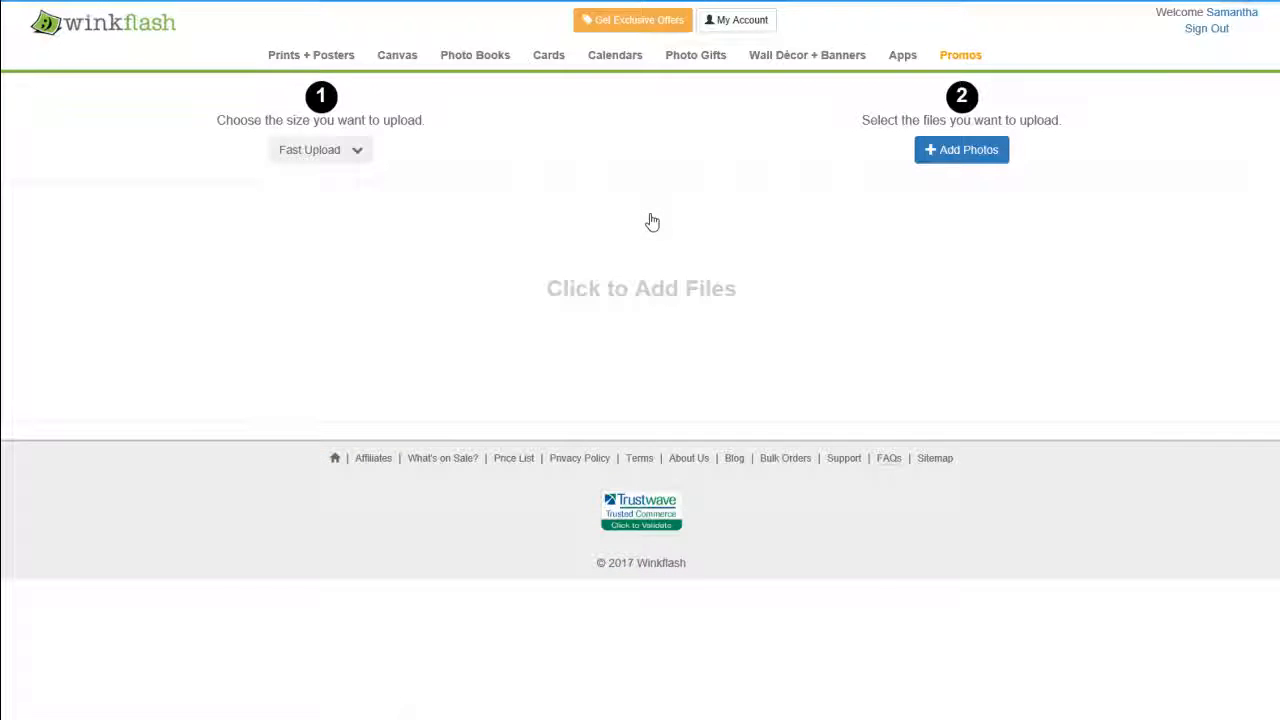
Choose Large Upload size for posters and gifts and start adding photos from the computer.
{"action": "left_click", "coordinate": [320, 150]}
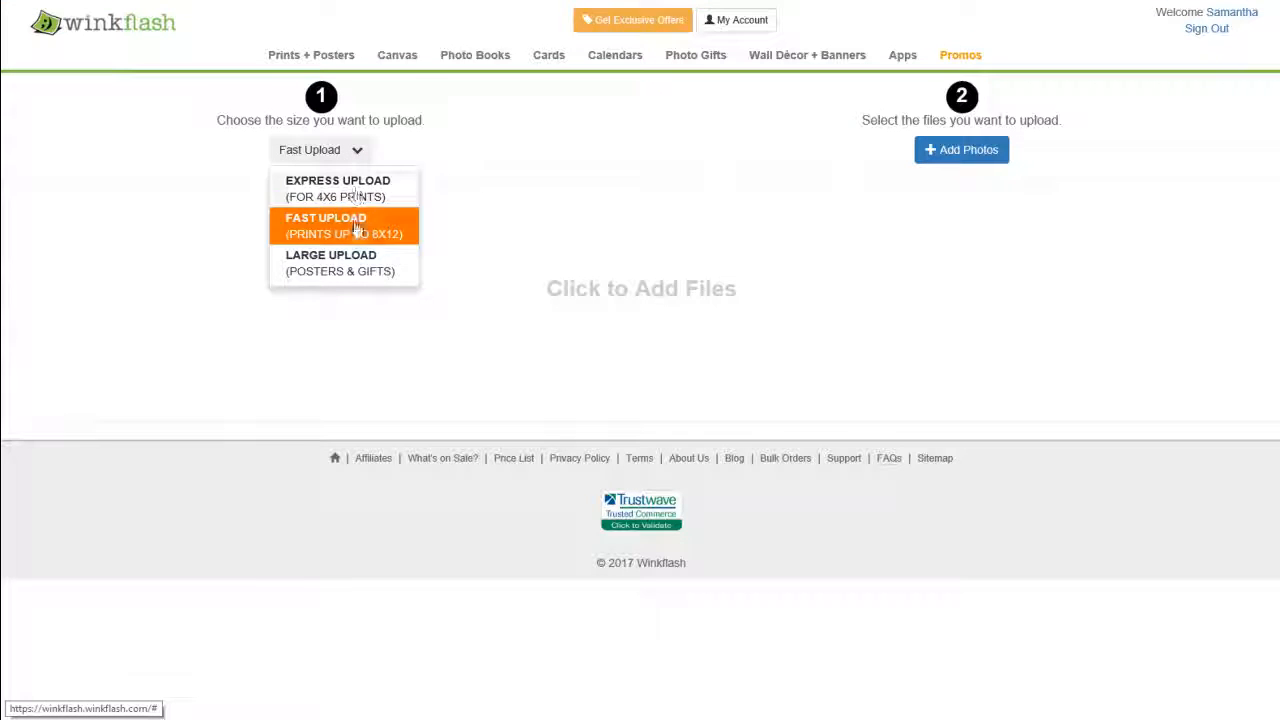
{"action": "left_click", "coordinate": [330, 262]}
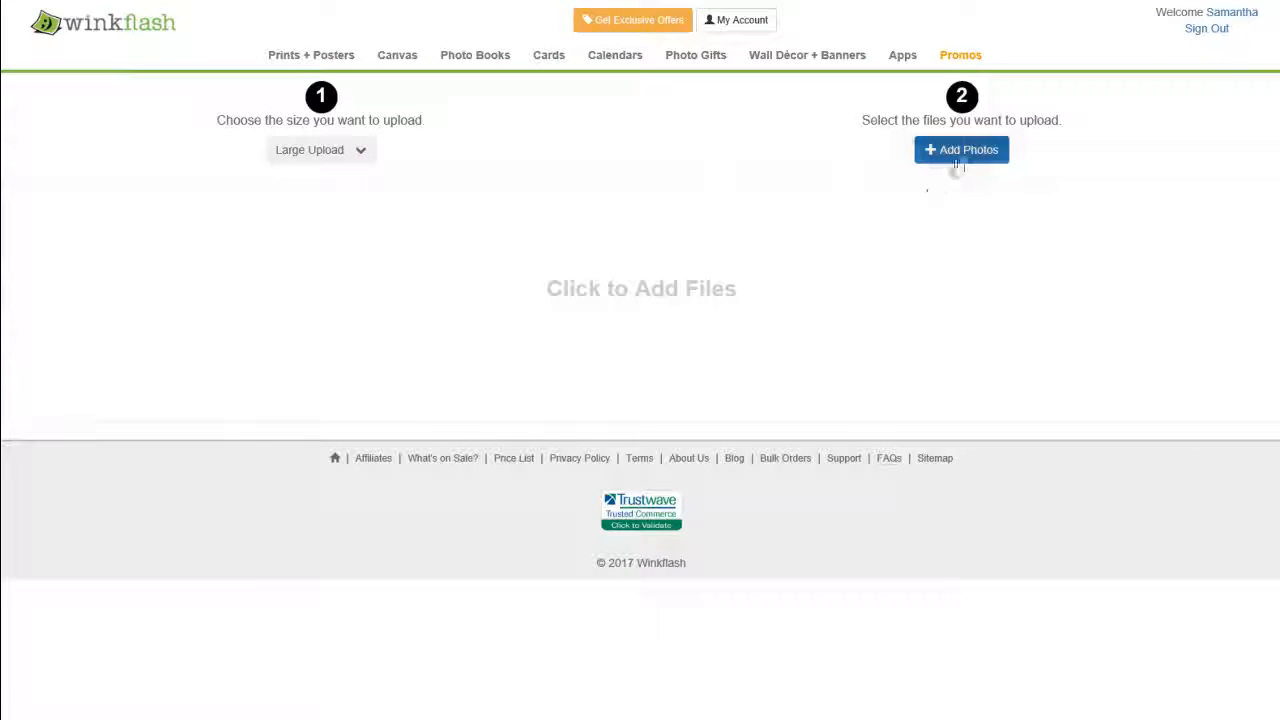
{"action": "left_click", "coordinate": [960, 148]}
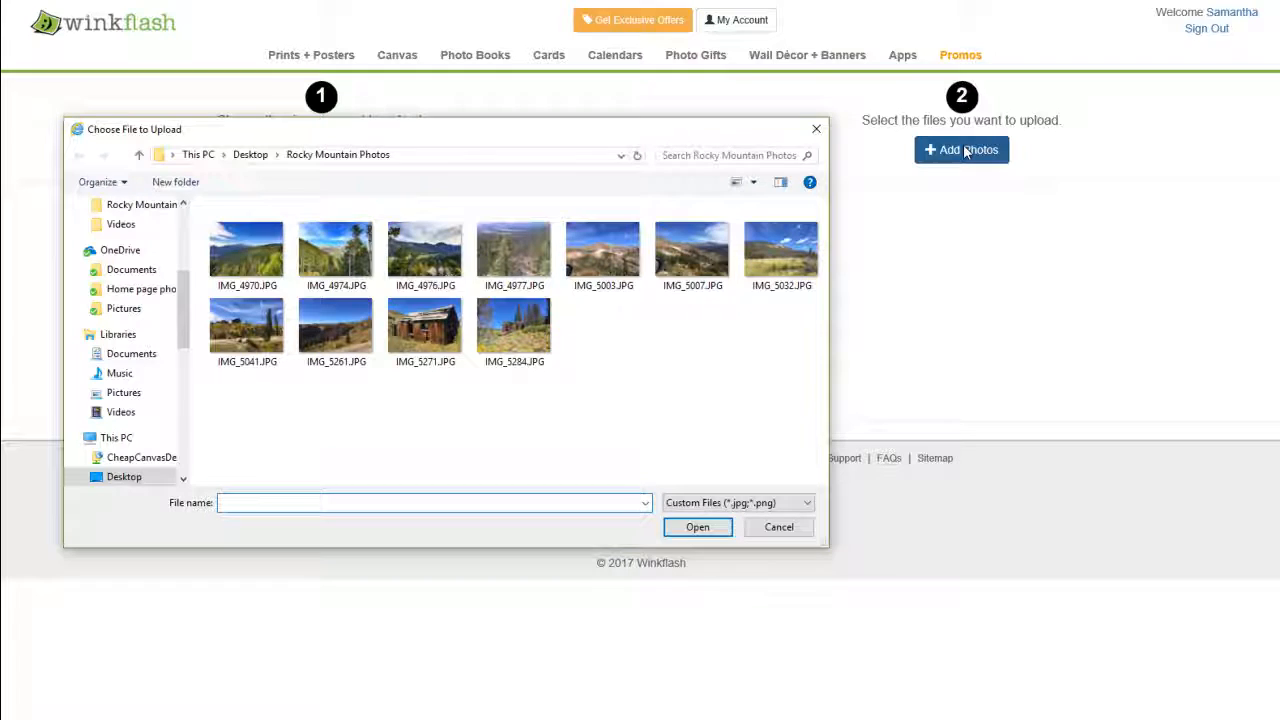
Upload six photos including IMG_4970.JPG and IMG_4974.JPG from the Rocky Mountain Photos folder.
{"action": "left_click", "coordinate": [246, 248]}
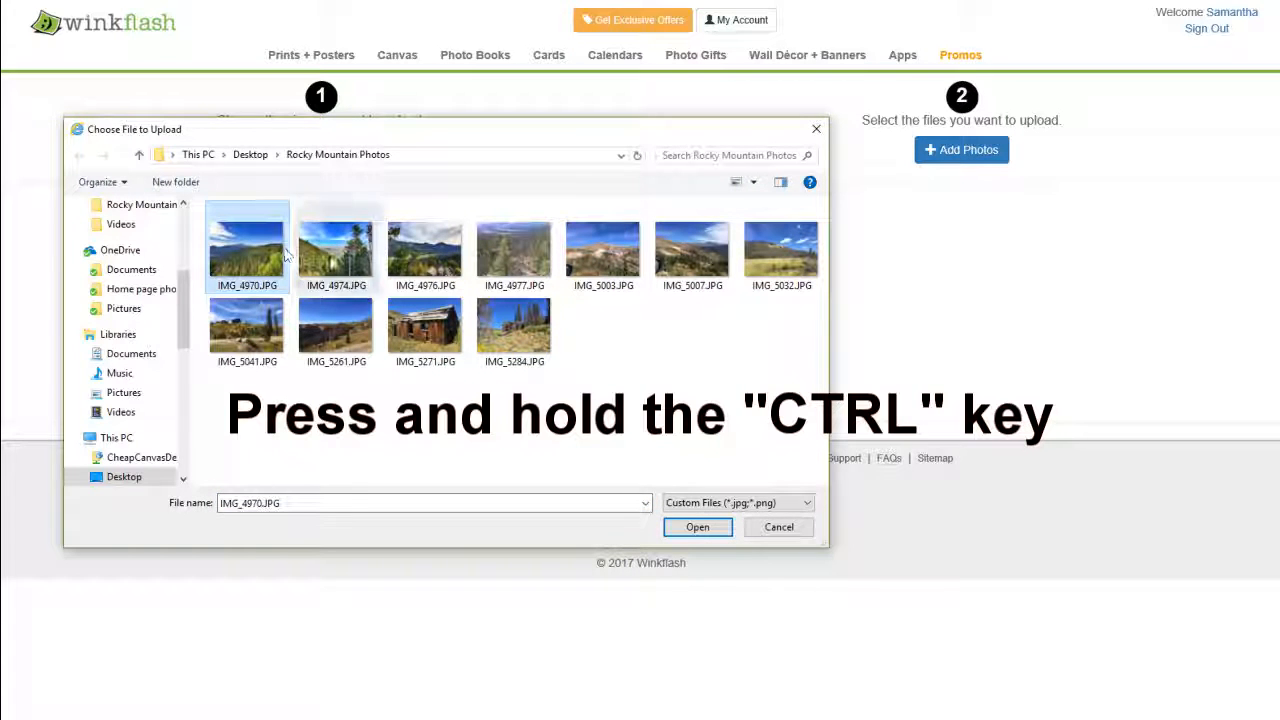
{"action": "left_click", "coordinate": [336, 246]}
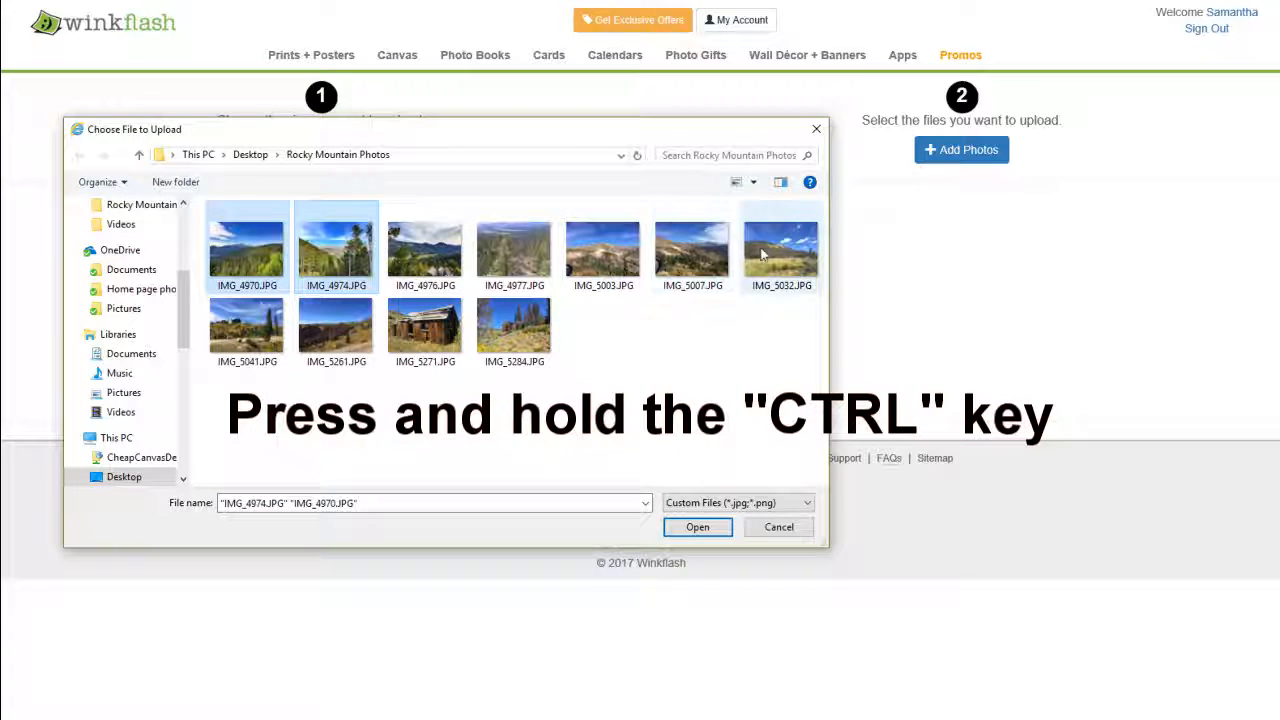
{"action": "left_click", "coordinate": [424, 330]}
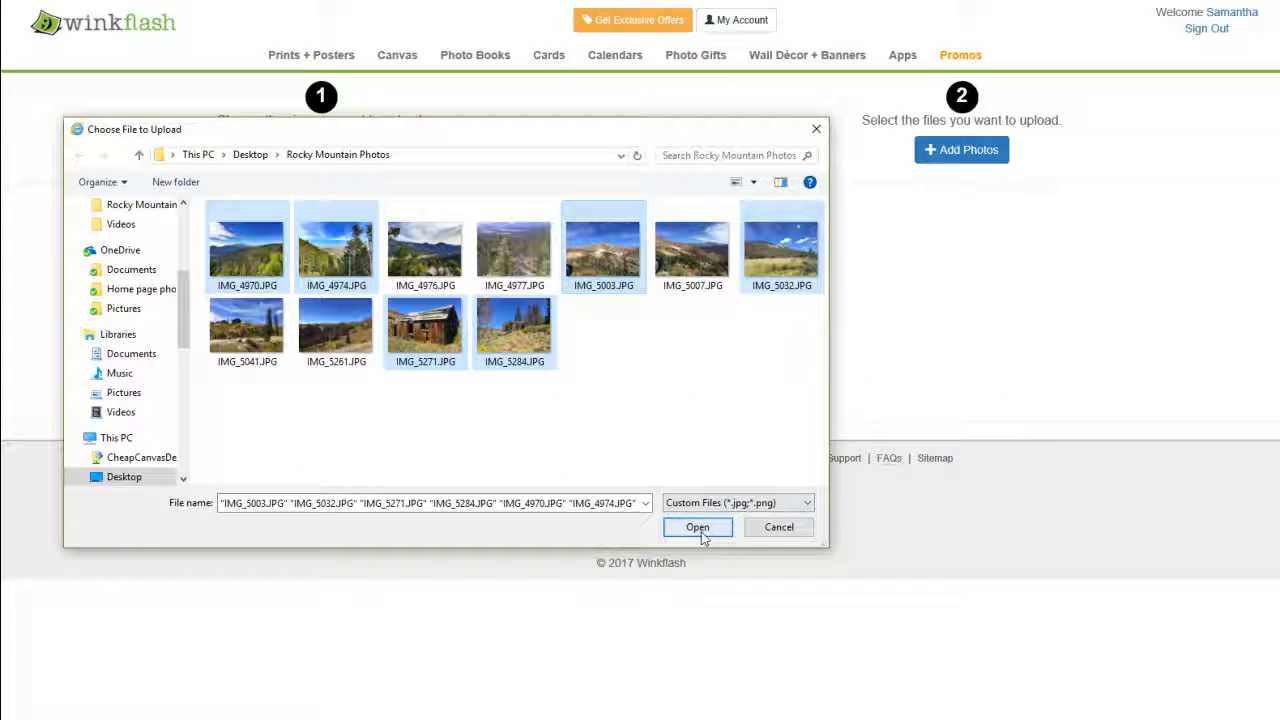
{"action": "left_click", "coordinate": [696, 528]}
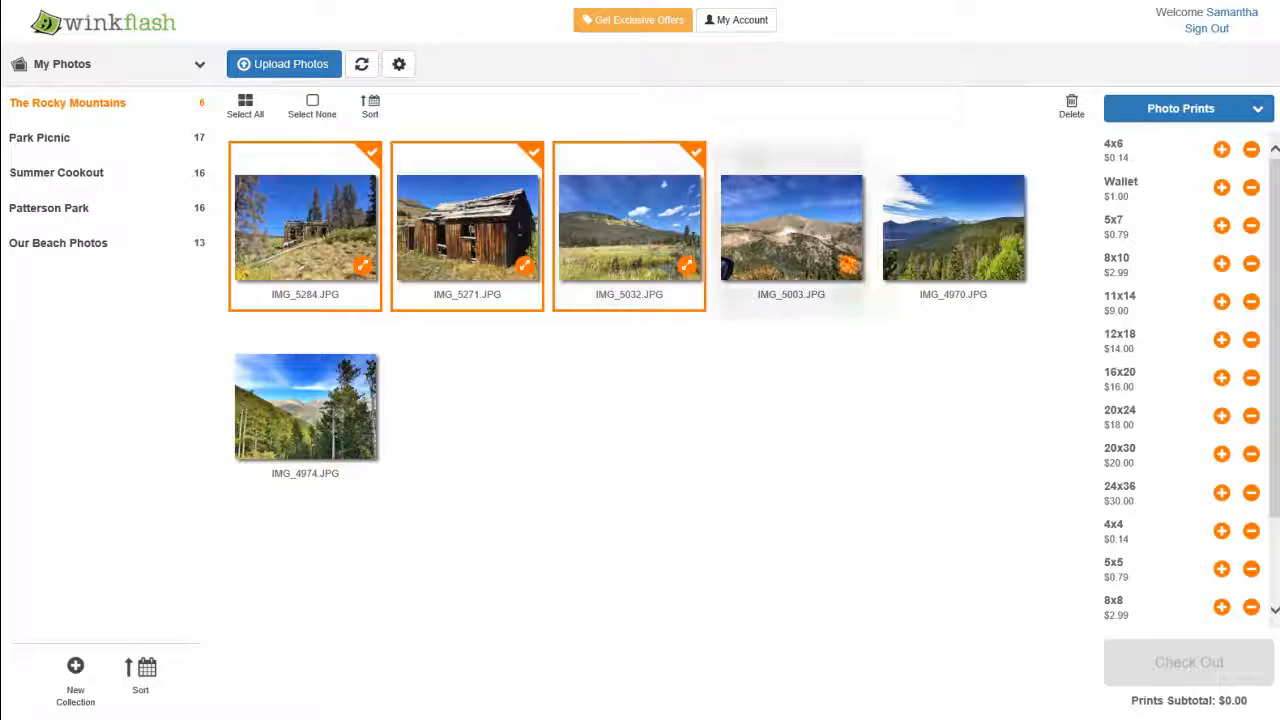
Order 4x6 prints of three photos, then select IMG_4974.JPG and IMG_5003.JPG.
{"action": "left_click", "coordinate": [1220, 148]}
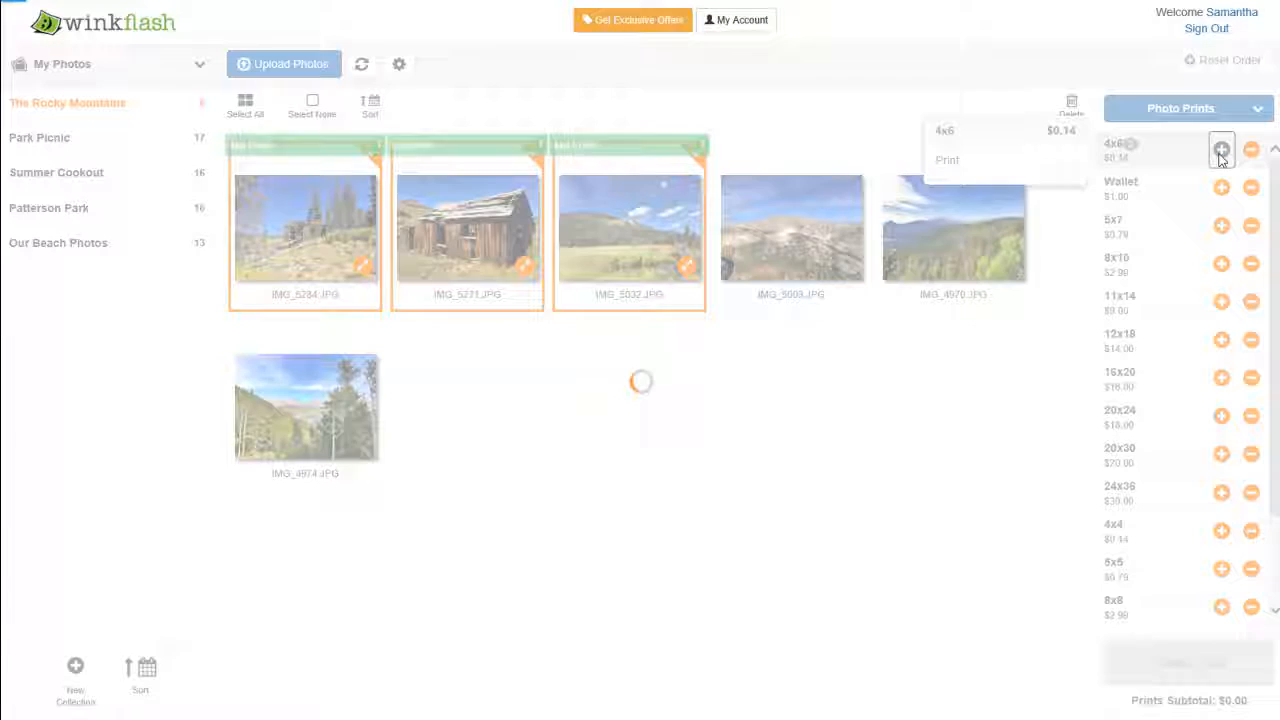
{"action": "left_click", "coordinate": [1220, 148]}
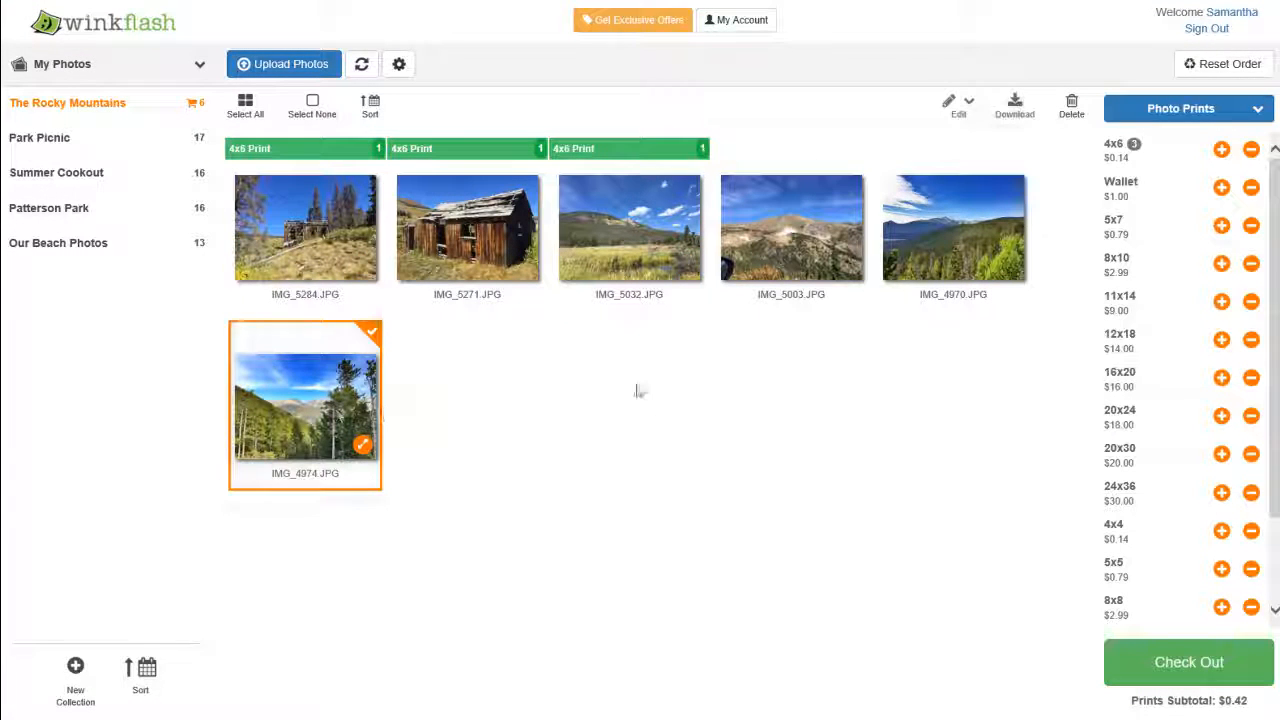
{"action": "left_click", "coordinate": [792, 228]}
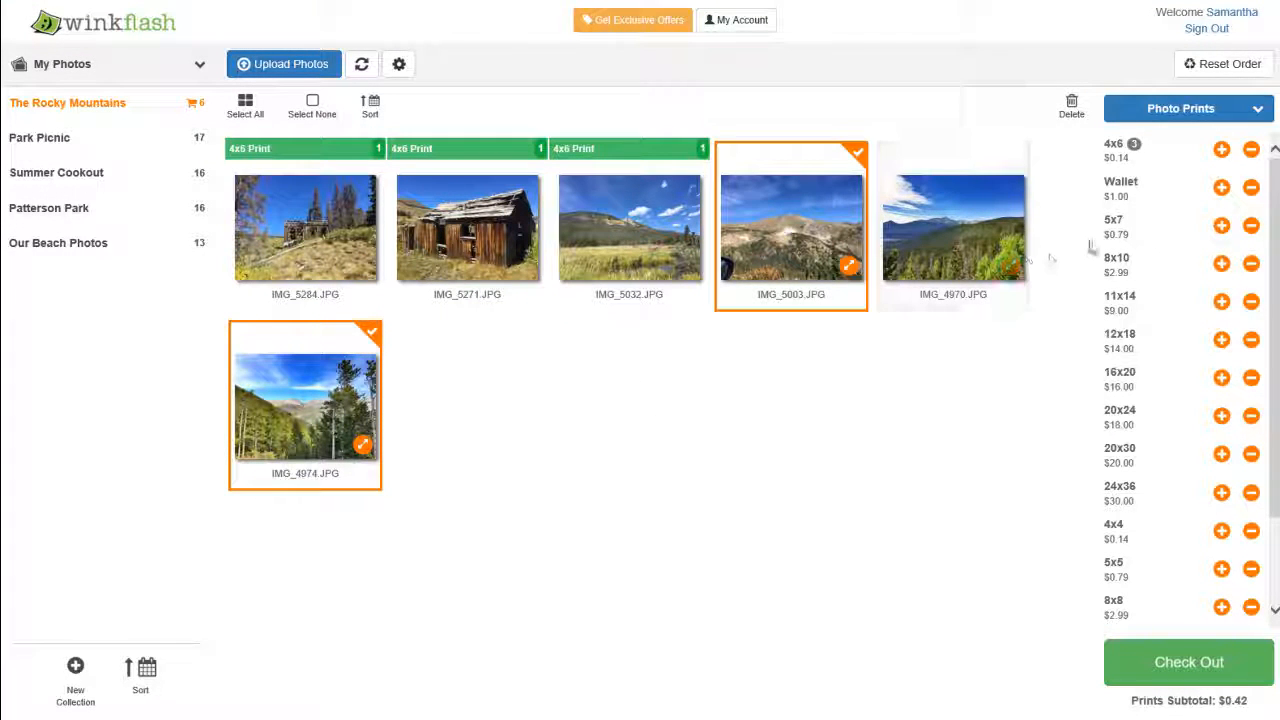
Order 8x10 prints of the two photos and check out to the Review & Crop page.
{"action": "left_click", "coordinate": [1220, 264]}
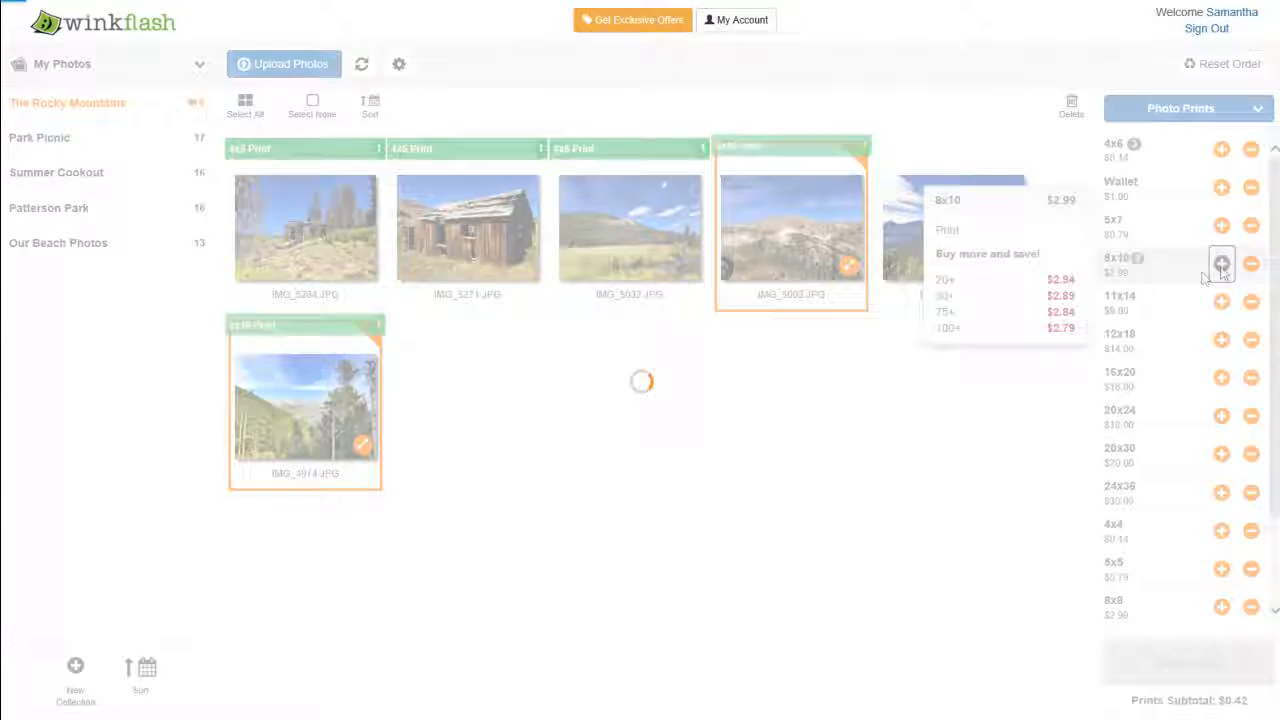
{"action": "left_click", "coordinate": [1220, 264]}
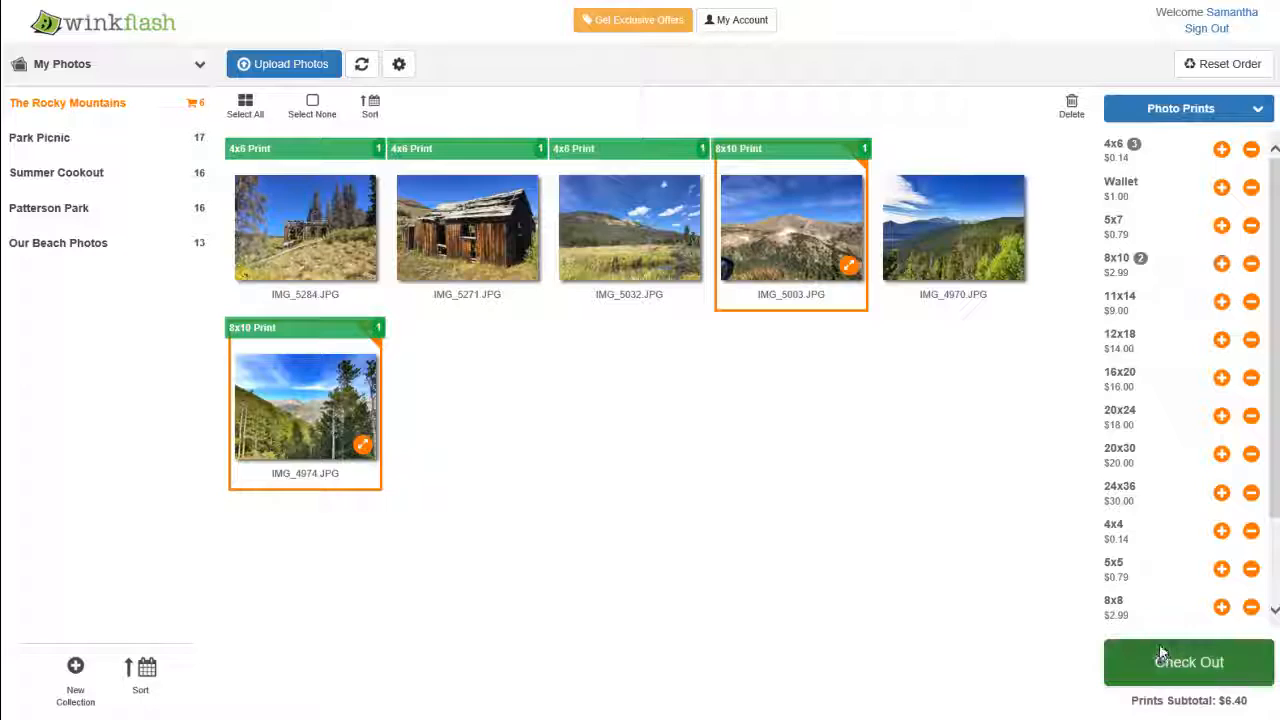
{"action": "left_click", "coordinate": [1188, 662]}
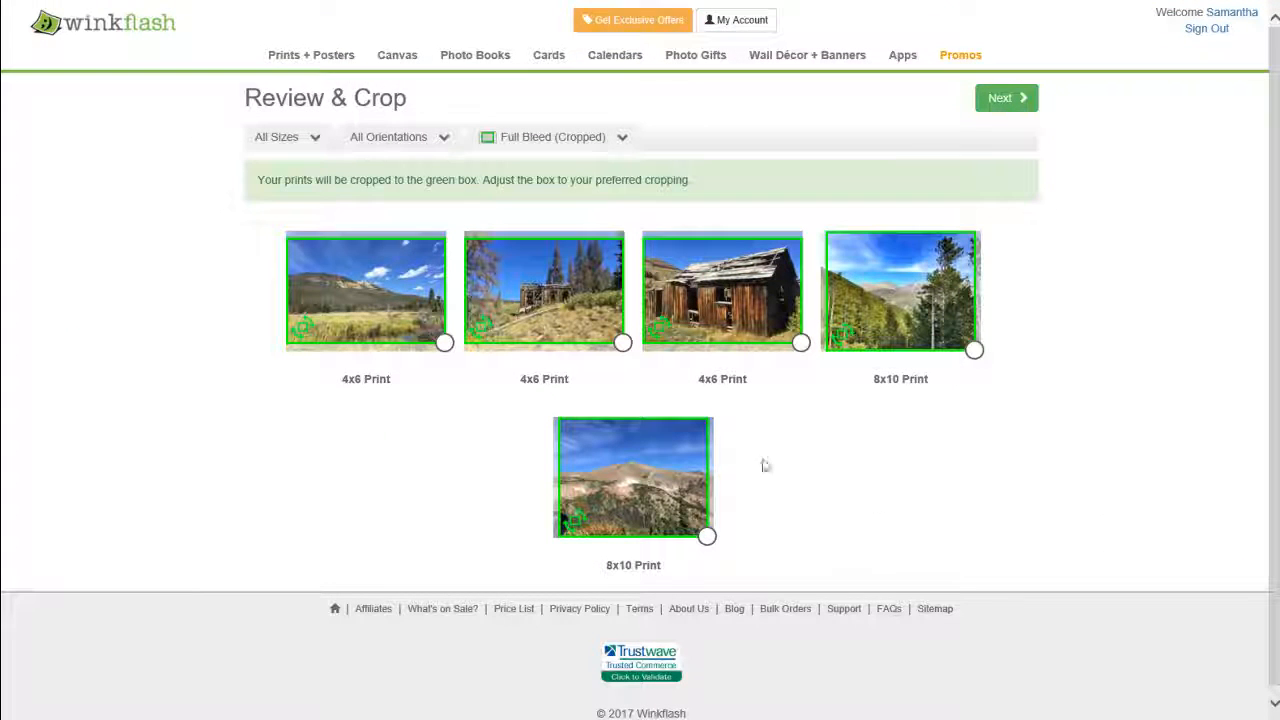